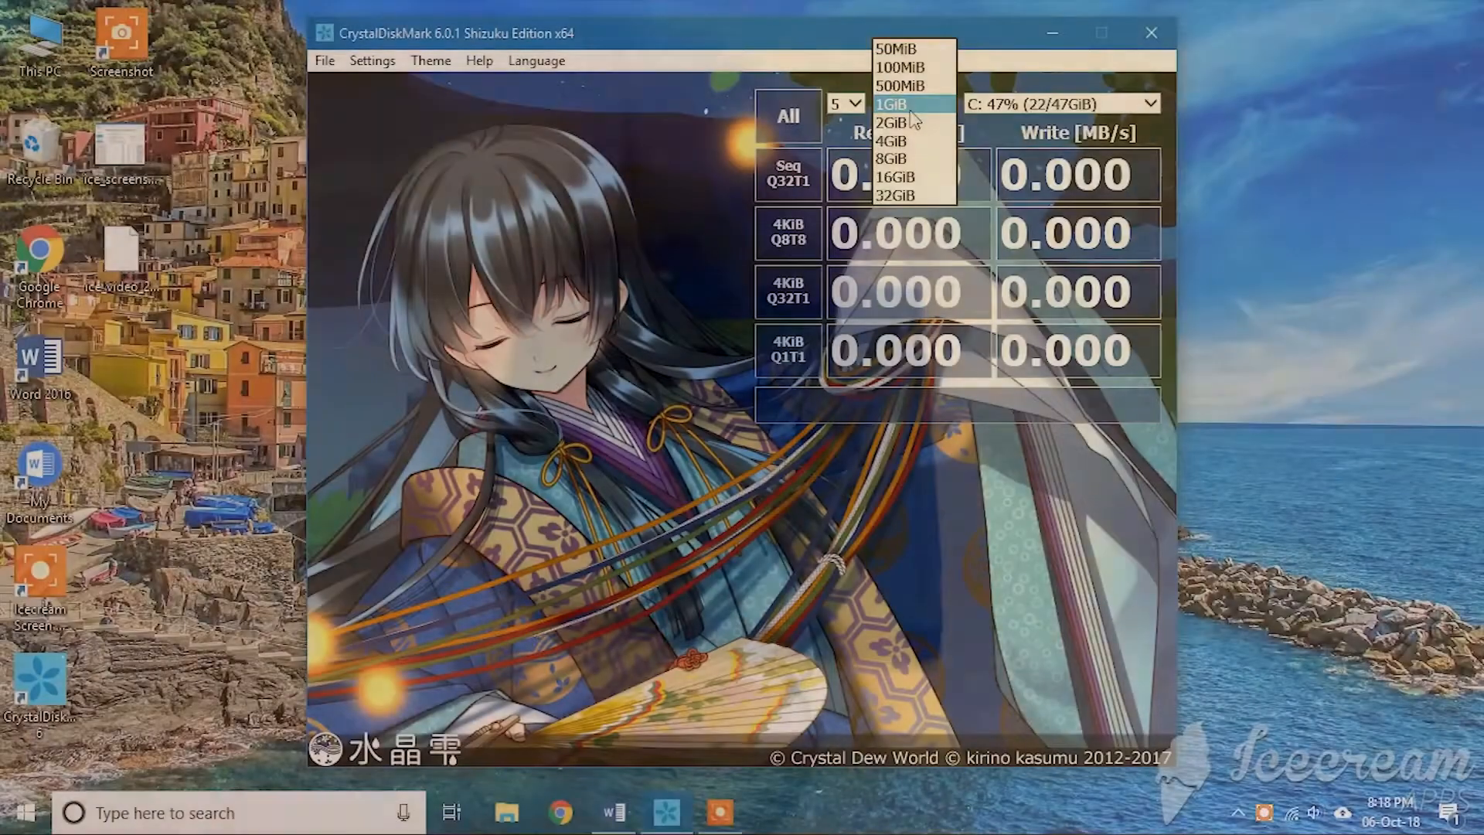
Step: Set the test size to 1GiB for the drive C: benchmark
left_click(891, 103)
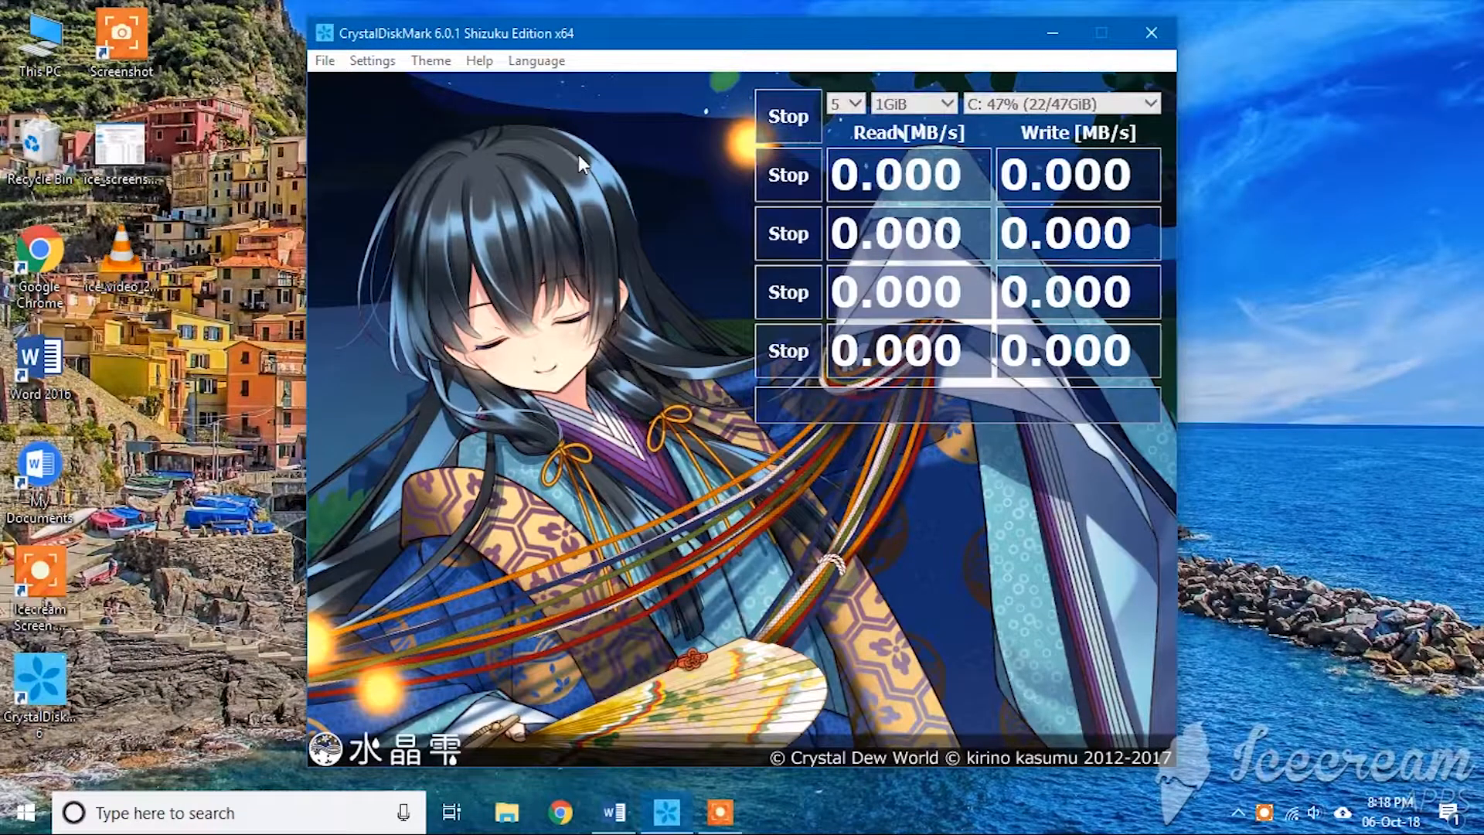